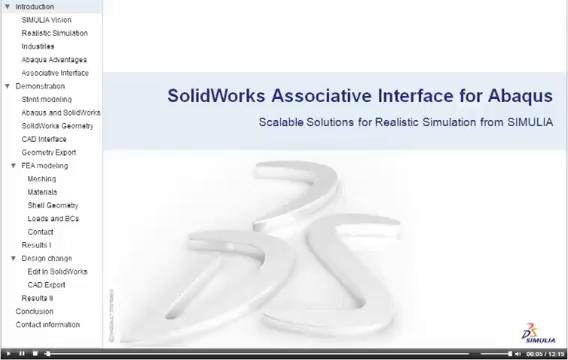
- Play the SolidWorks Associative Interface presentation through its title and introduction slides
{"action": "left_click", "coordinate": [48, 18]}
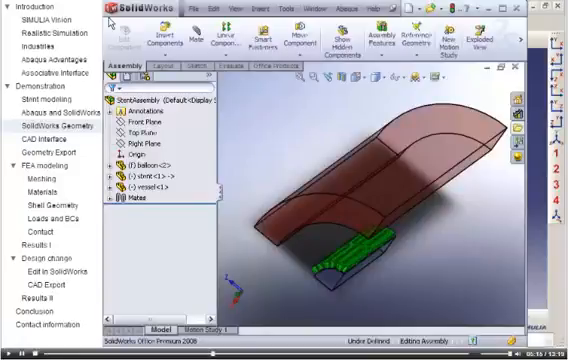
- Present StentAssembly's balloon, stent and vessel, then move to the Abaqus/CAE CAD Interface slide
{"action": "left_click", "coordinate": [160, 174]}
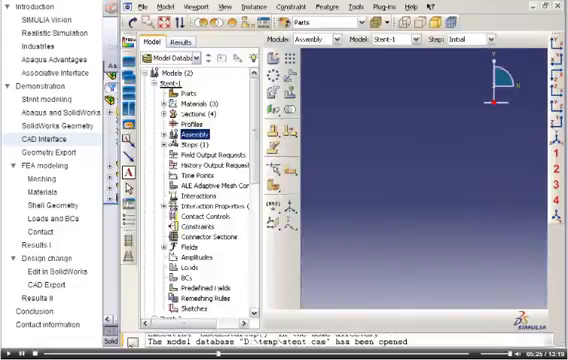
- Show stent.cae with the Stent-1 model's balloon, stent and vessel parts and instances
{"action": "left_click", "coordinate": [352, 5]}
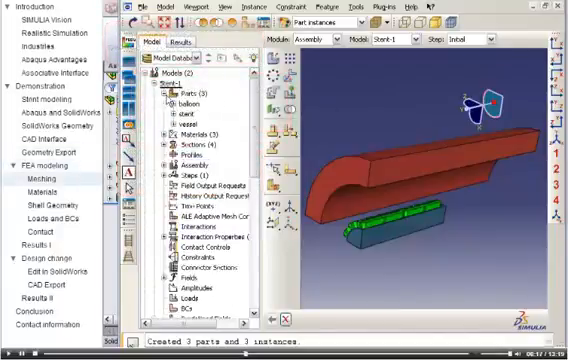
- Seed the stent part with global element size 0.03 and curvature control enabled
{"action": "left_click", "coordinate": [157, 117]}
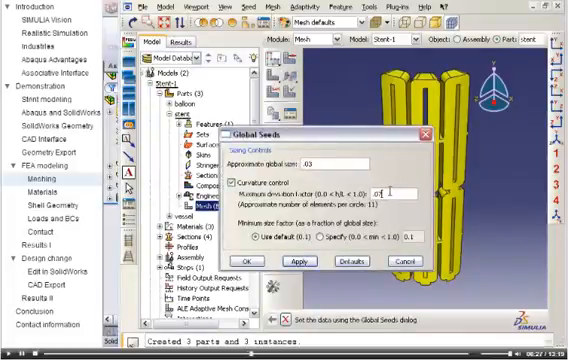
{"action": "left_click", "coordinate": [255, 260]}
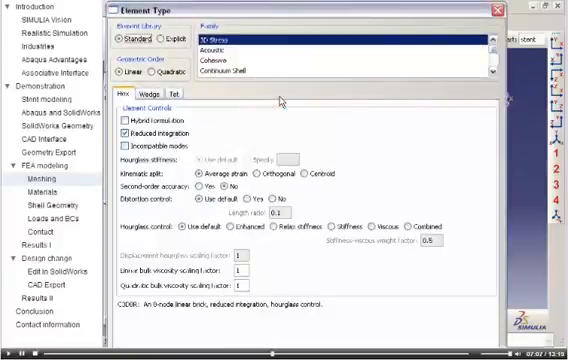
{"action": "mouse_move", "coordinate": [280, 100]}
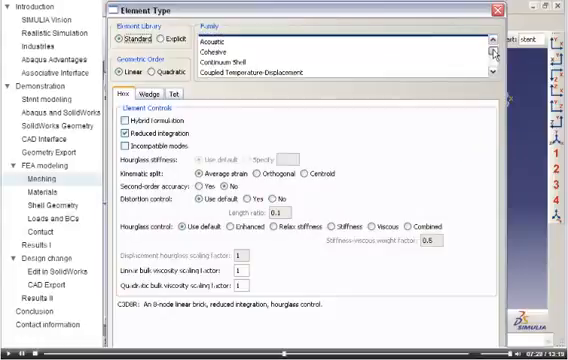
- Review the Standard linear 3D Stress C3D8R element settings and browse the Family list
{"action": "left_click", "coordinate": [493, 51]}
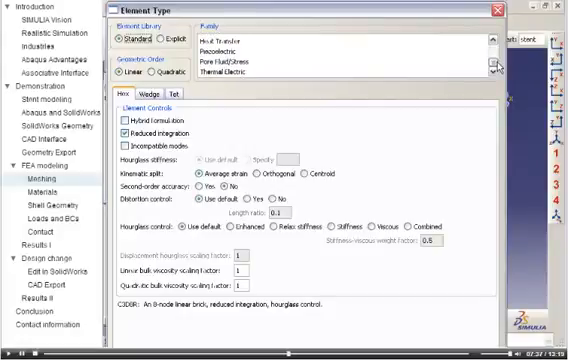
{"action": "left_click", "coordinate": [230, 37]}
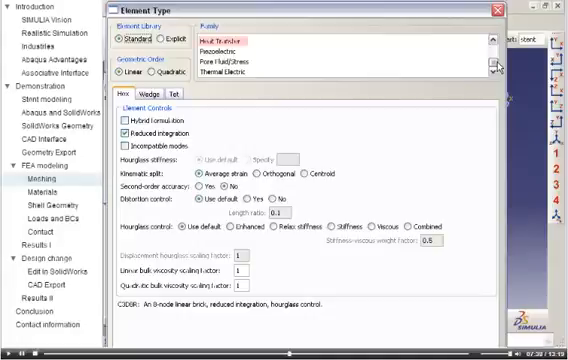
{"action": "left_click", "coordinate": [222, 74]}
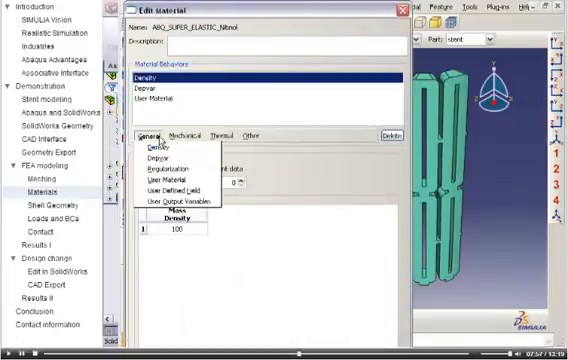
- Browse Nitinol's Mechanical, ductile damage, Thermal and Other behaviours, then close the editor
{"action": "left_click", "coordinate": [187, 133]}
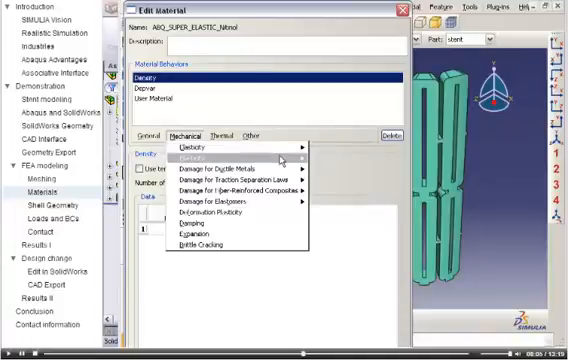
{"action": "left_click", "coordinate": [200, 159]}
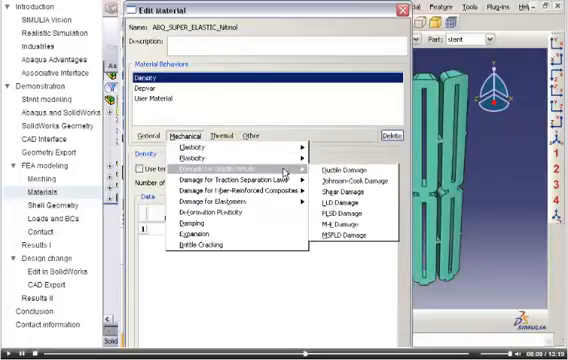
{"action": "left_click", "coordinate": [215, 135]}
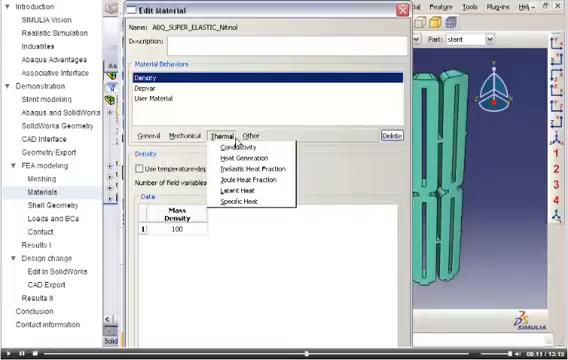
{"action": "left_click", "coordinate": [248, 133]}
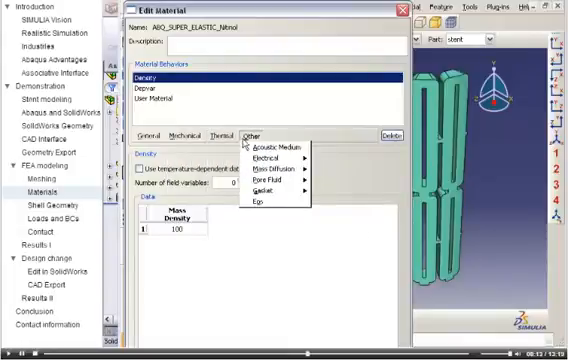
{"action": "left_click", "coordinate": [252, 133]}
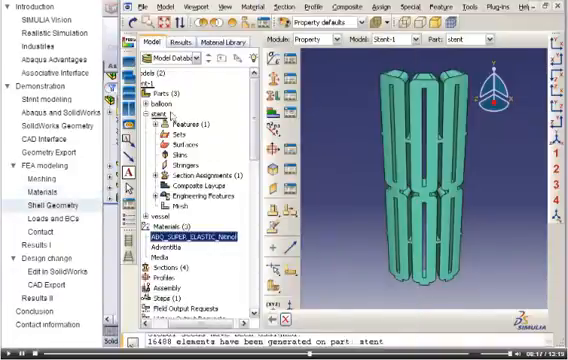
- Display the balloon part and view the Shape > Shell creation methods
{"action": "left_click", "coordinate": [169, 108]}
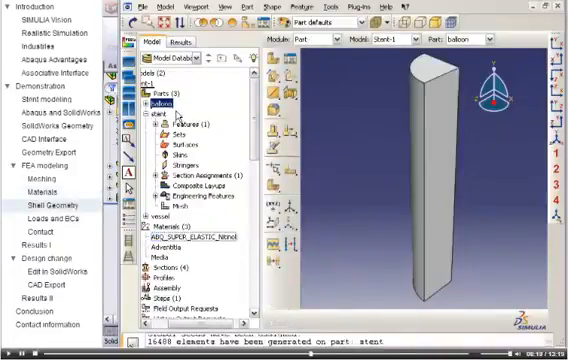
{"action": "left_click", "coordinate": [271, 8]}
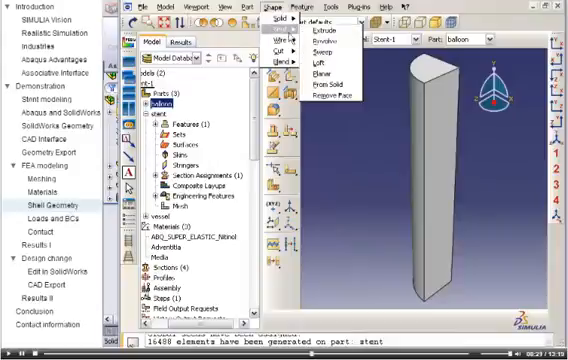
{"action": "left_click", "coordinate": [340, 85]}
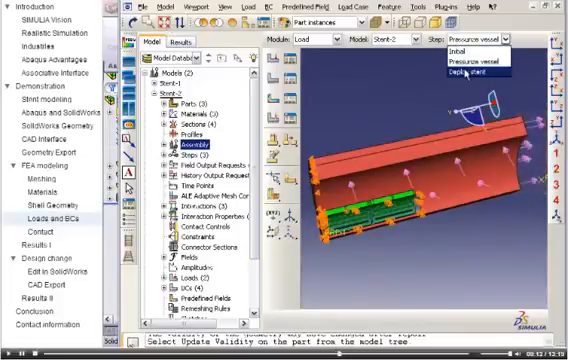
- Select the Deploy stent step to view Stent-2's loads and boundary conditions
{"action": "left_click", "coordinate": [471, 72]}
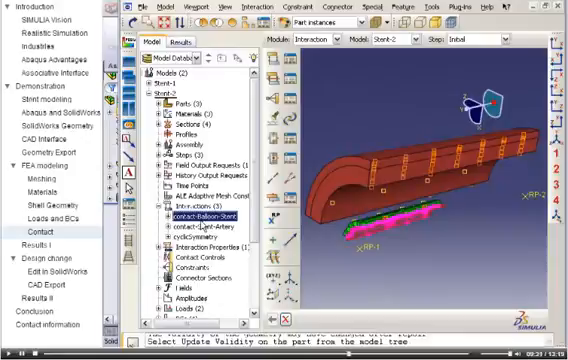
- Inspect the contact-Balloon-Stent interaction, then bring up the Stent job's context menu
{"action": "left_click", "coordinate": [200, 221]}
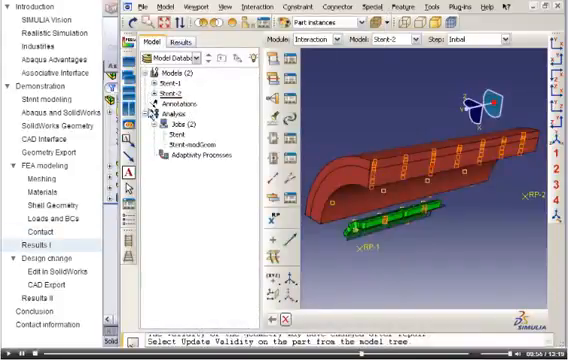
{"action": "right_click", "coordinate": [175, 143]}
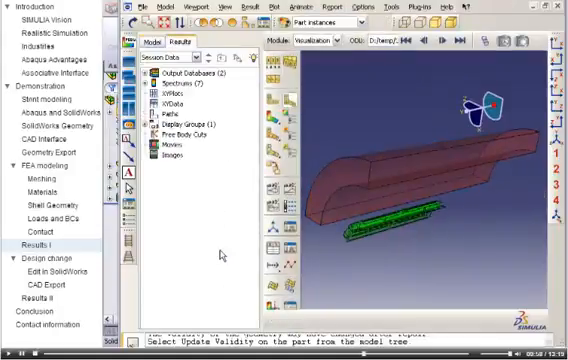
- Open the Stent job results and plot von Mises contours on the deformed stent
{"action": "left_click", "coordinate": [211, 6]}
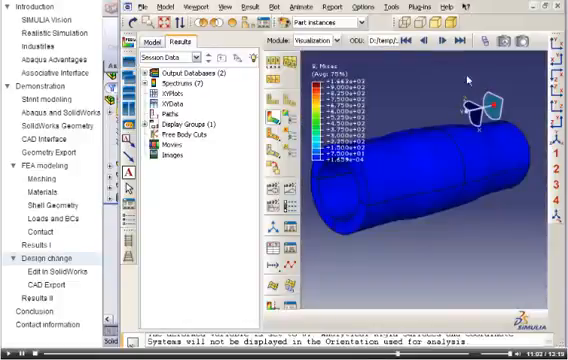
{"action": "left_click", "coordinate": [157, 43]}
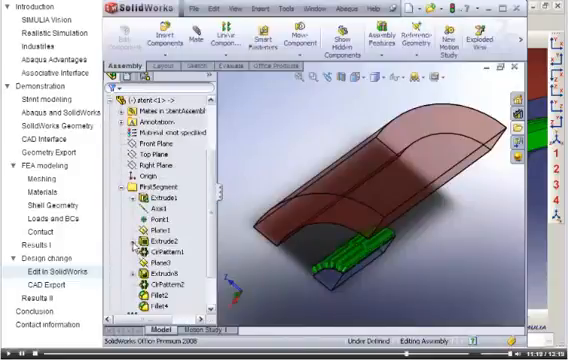
- Bring up the editing options for FirstSegment's extrude feature in the SolidWorks tree
{"action": "right_click", "coordinate": [148, 213]}
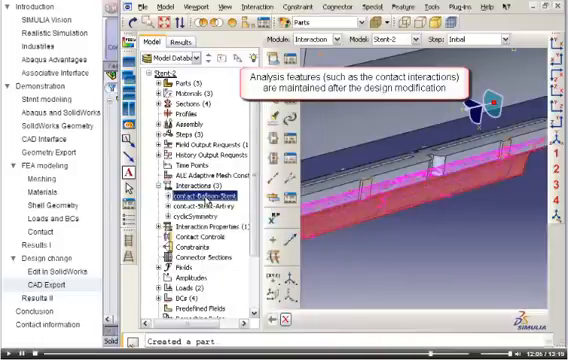
- Check the contact-Balloon-Stent interaction, then open the Stent-modGeom job results in Visualization
{"action": "left_click", "coordinate": [200, 210]}
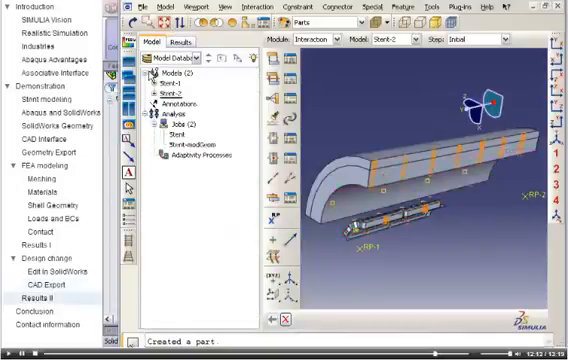
{"action": "right_click", "coordinate": [172, 137]}
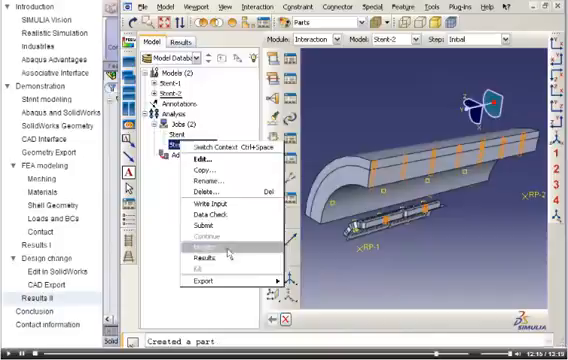
{"action": "left_click", "coordinate": [200, 258]}
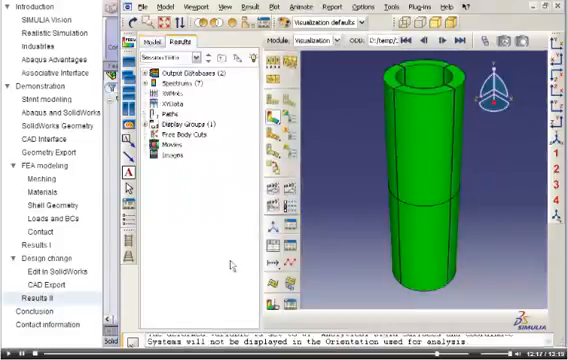